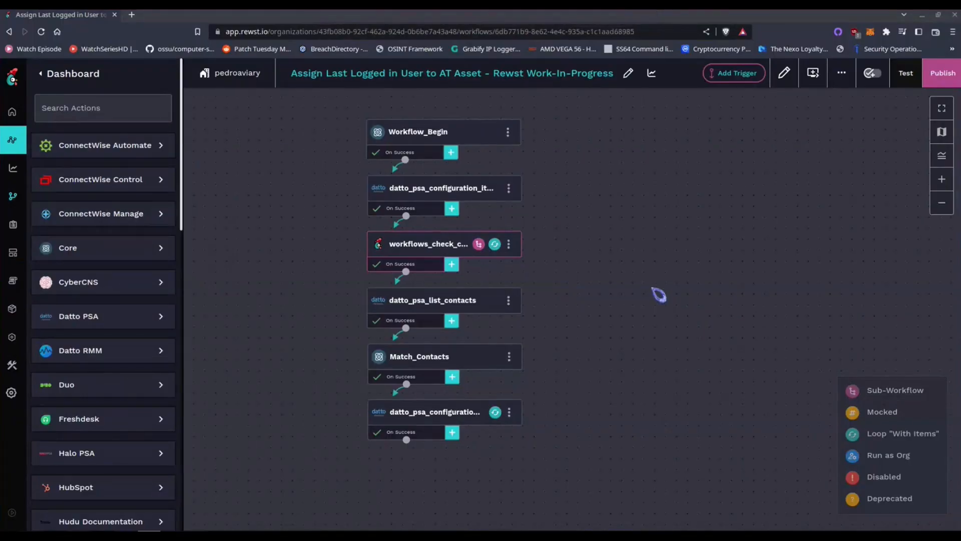
mouse_move(659, 297)
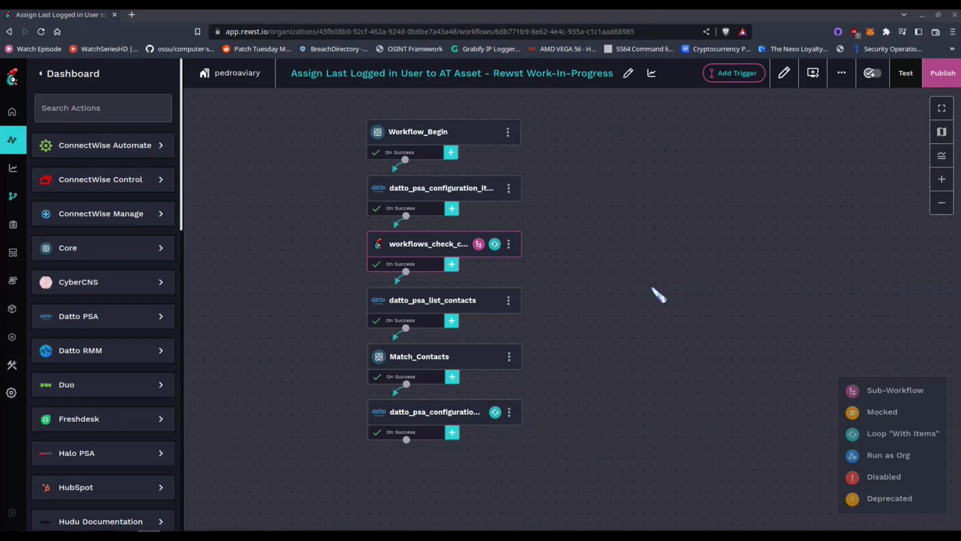
mouse_move(659, 297)
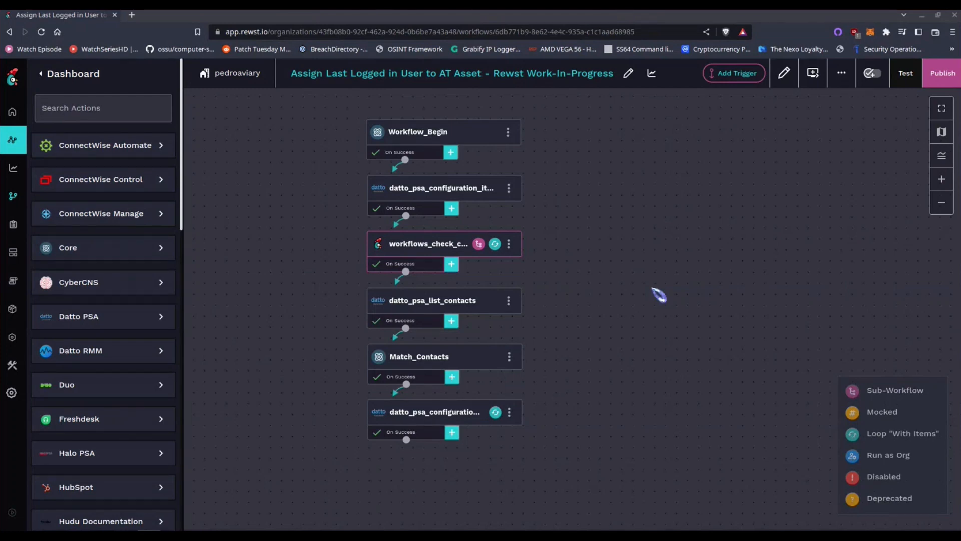
mouse_move(660, 295)
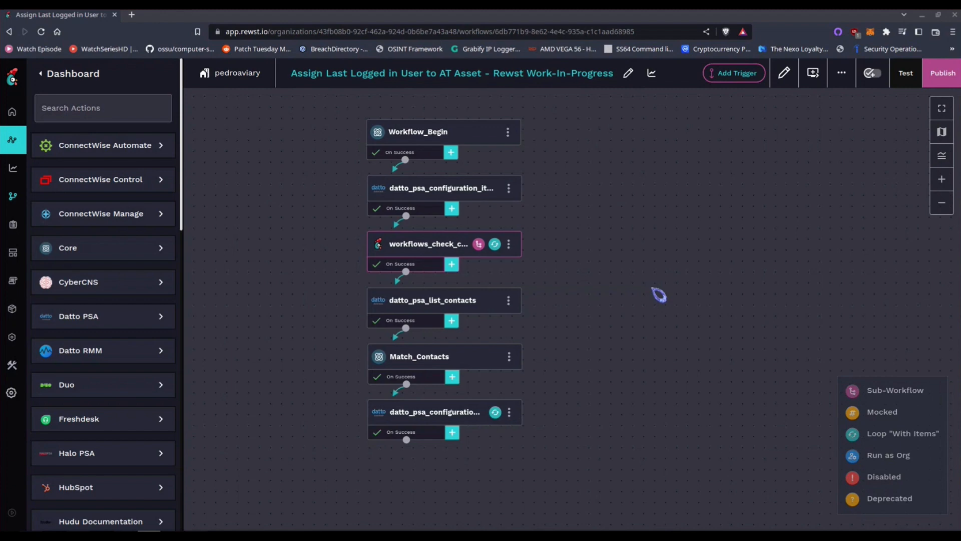
mouse_move(494, 197)
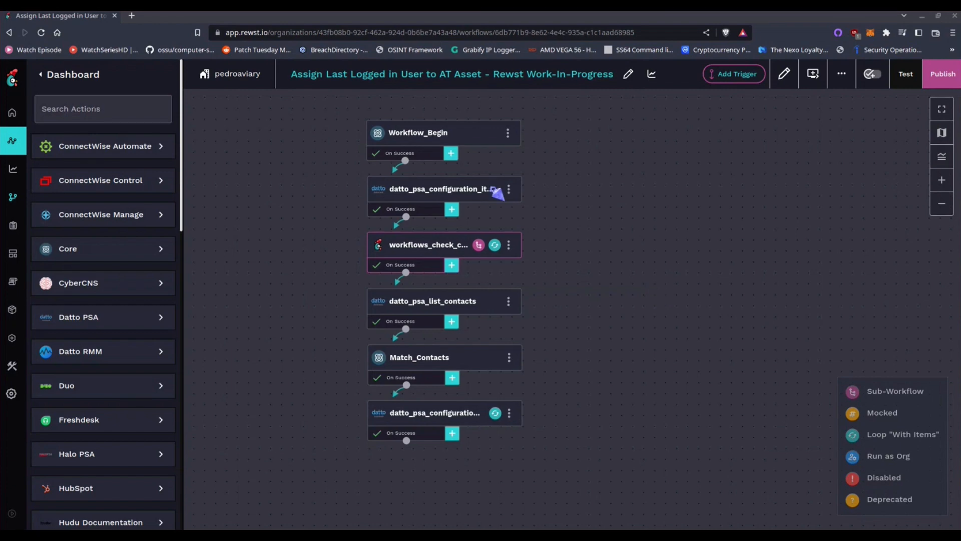
- Inspect the configuration items query, its success-transition data aliases, and the Check Current Autotask Contact sub-workflow's check_item parameter
left_click(440, 188)
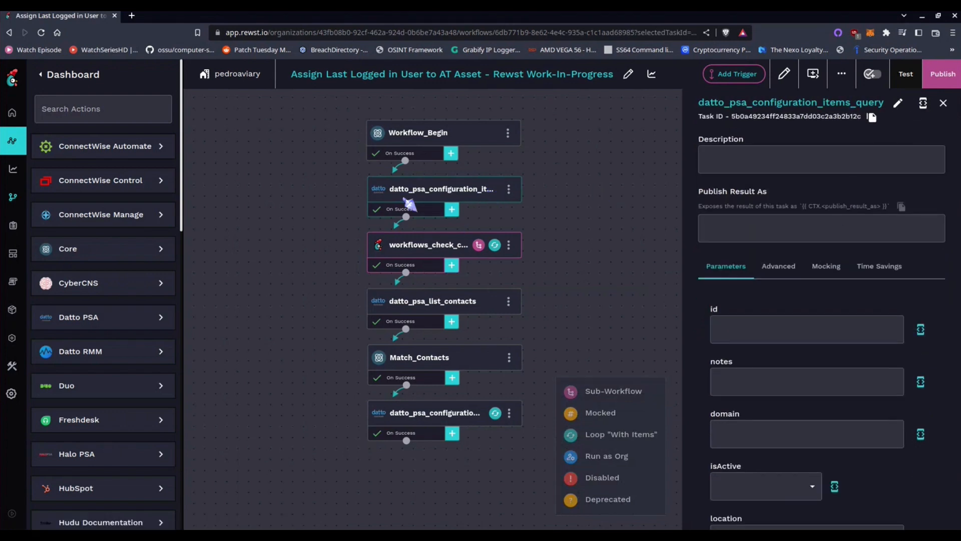
left_click(405, 209)
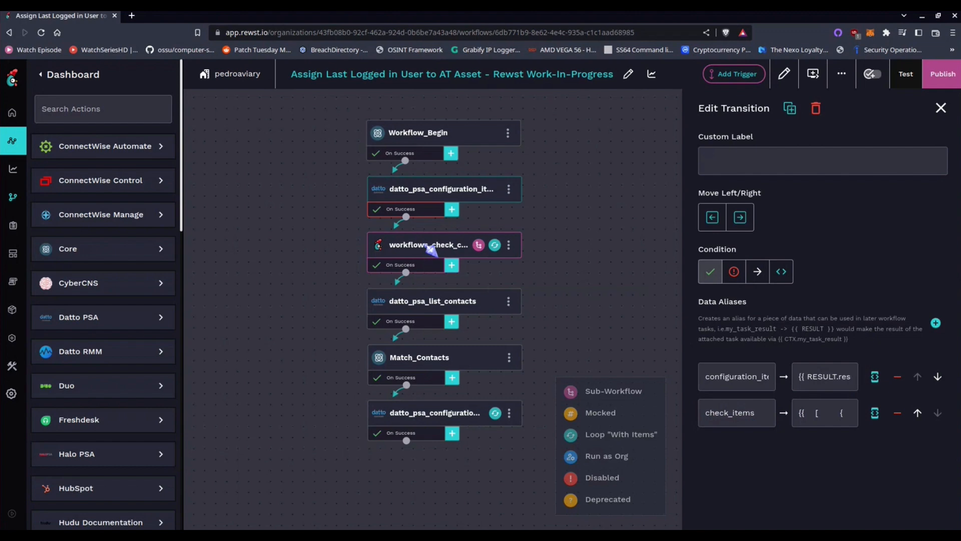
left_click(429, 245)
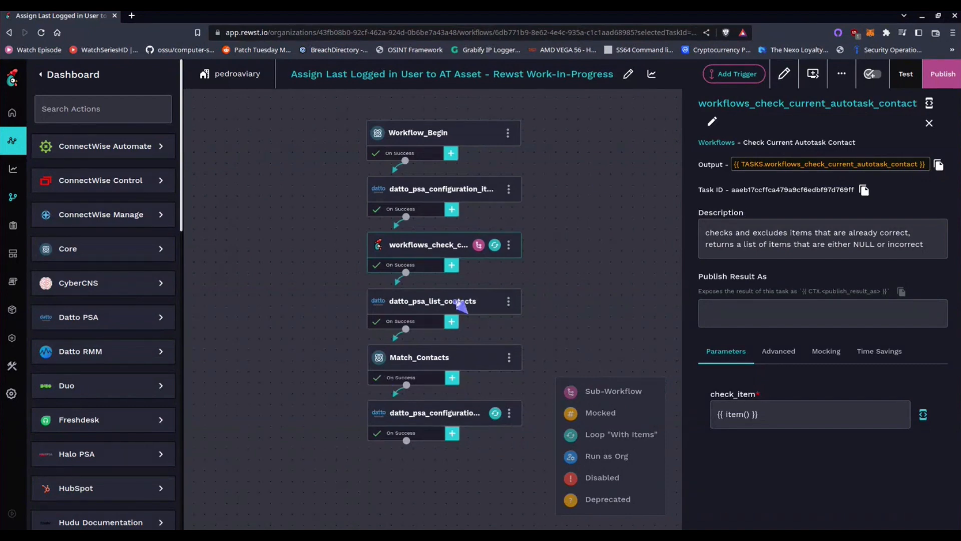
- Inspect the datto_psa_list_contacts filters, the Match_Contacts task, and the contact_match alias on its success transition
left_click(432, 300)
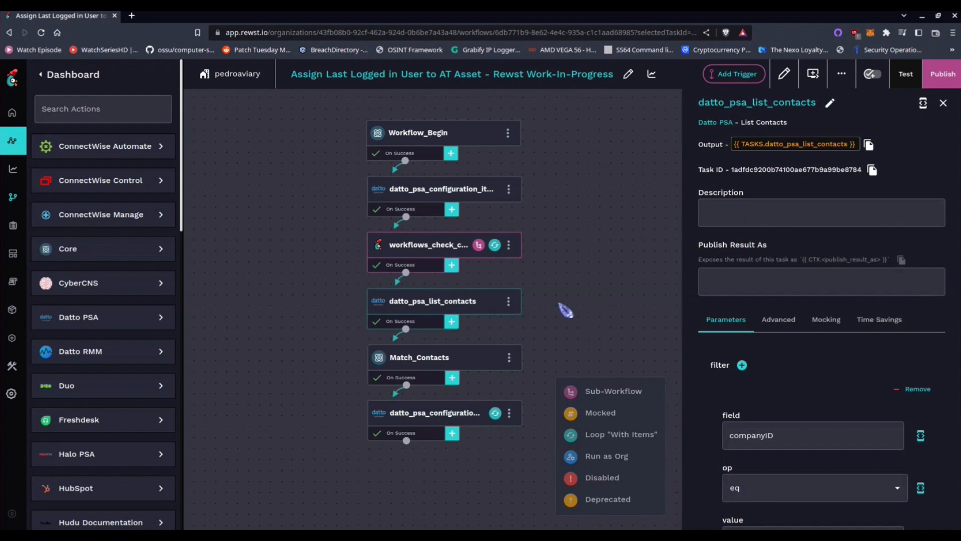
left_click(433, 357)
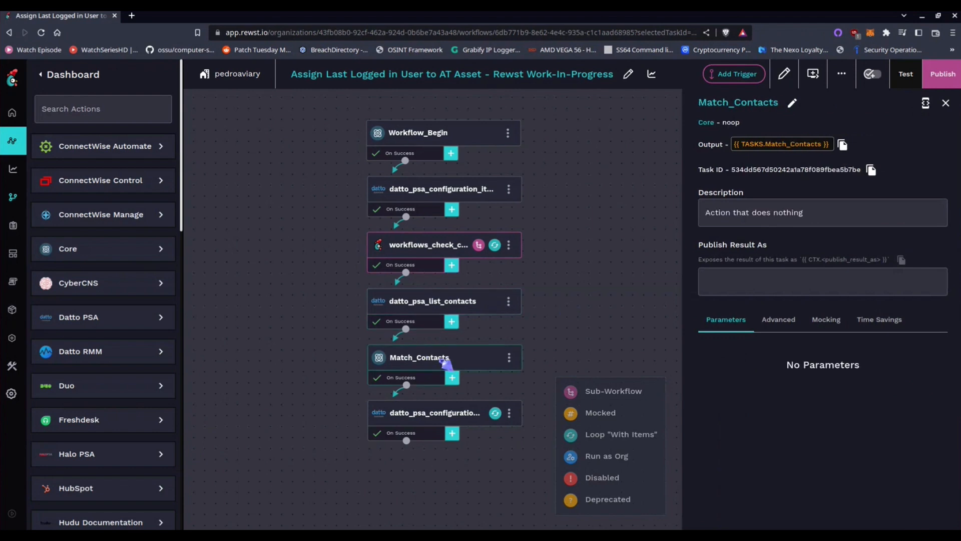
left_click(407, 378)
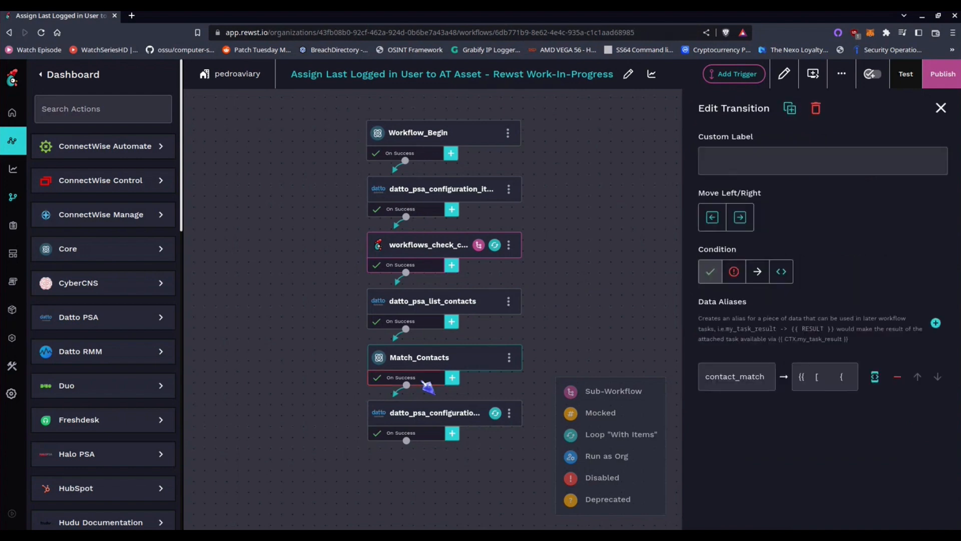
mouse_move(480, 409)
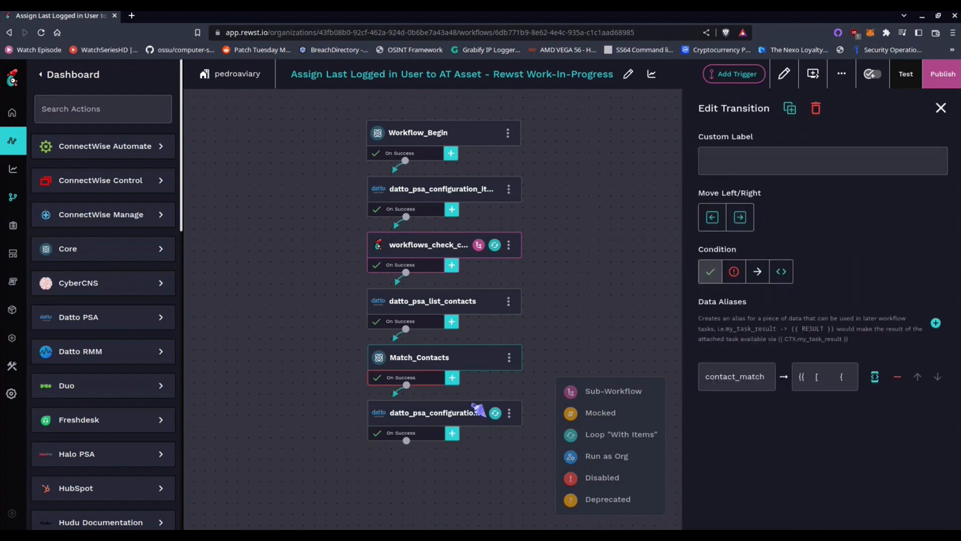
- Inspect the final configuration items patch task, whose id parameter is {{ item().id }}
left_click(435, 412)
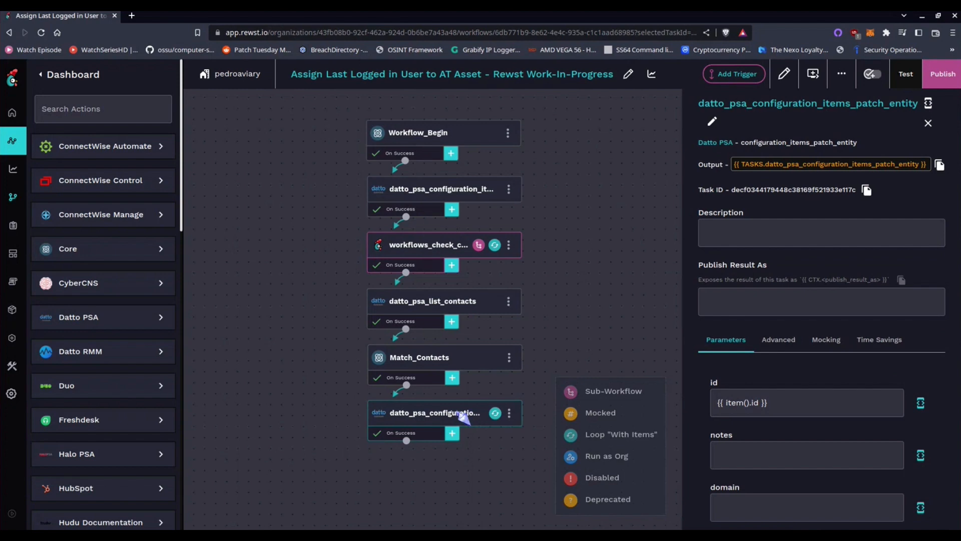
mouse_move(466, 425)
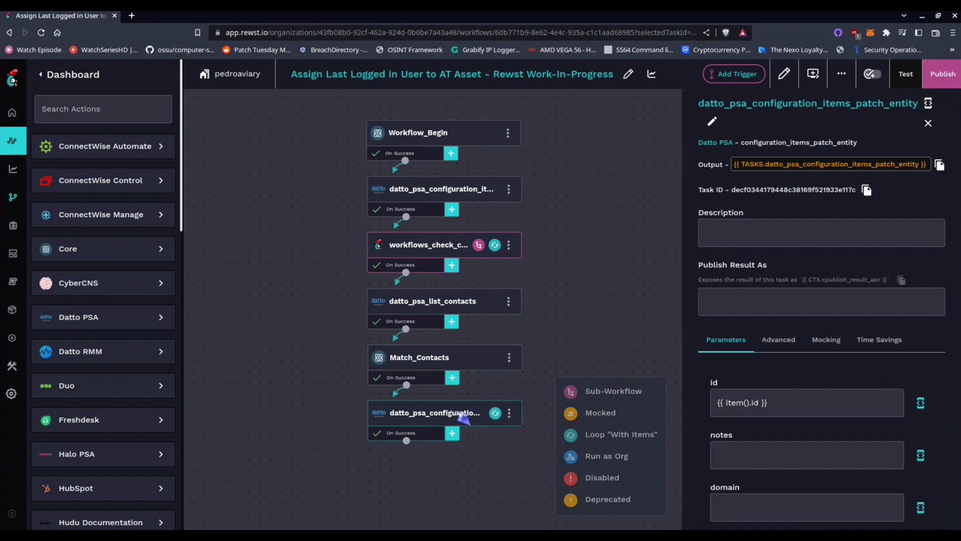
mouse_move(465, 427)
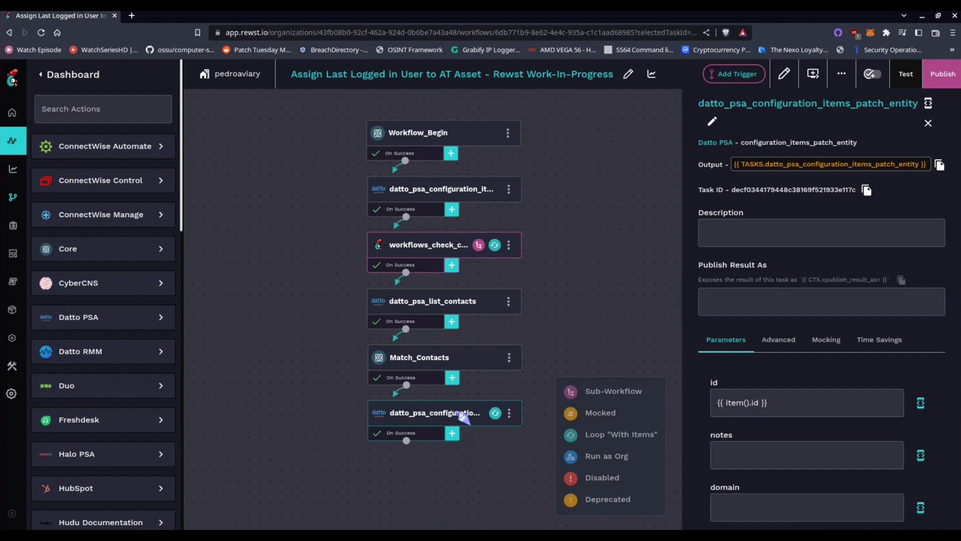
mouse_move(589, 359)
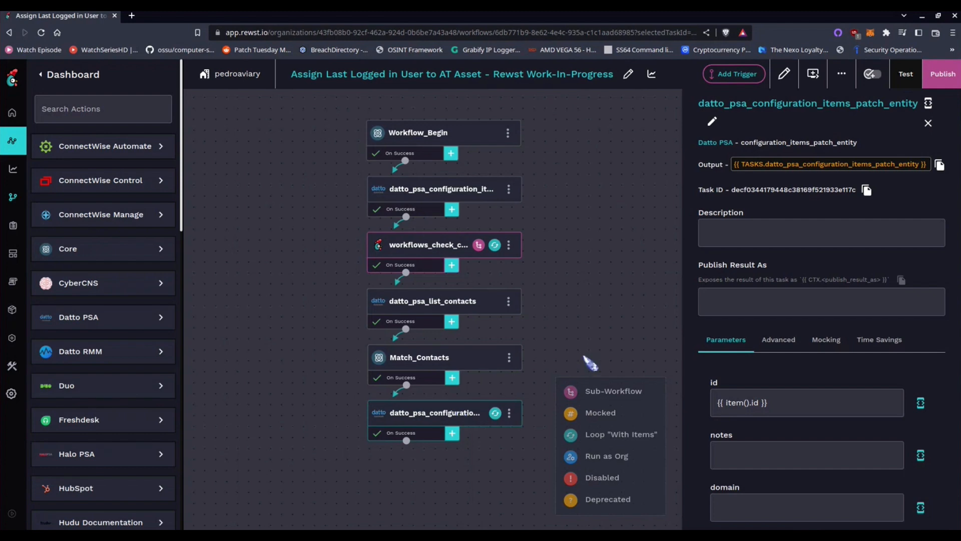
mouse_move(591, 364)
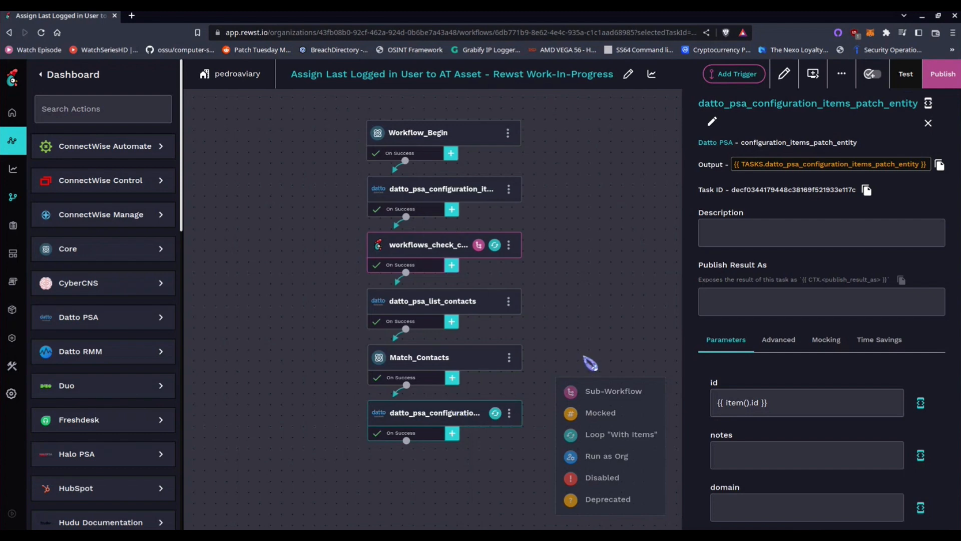
mouse_move(589, 364)
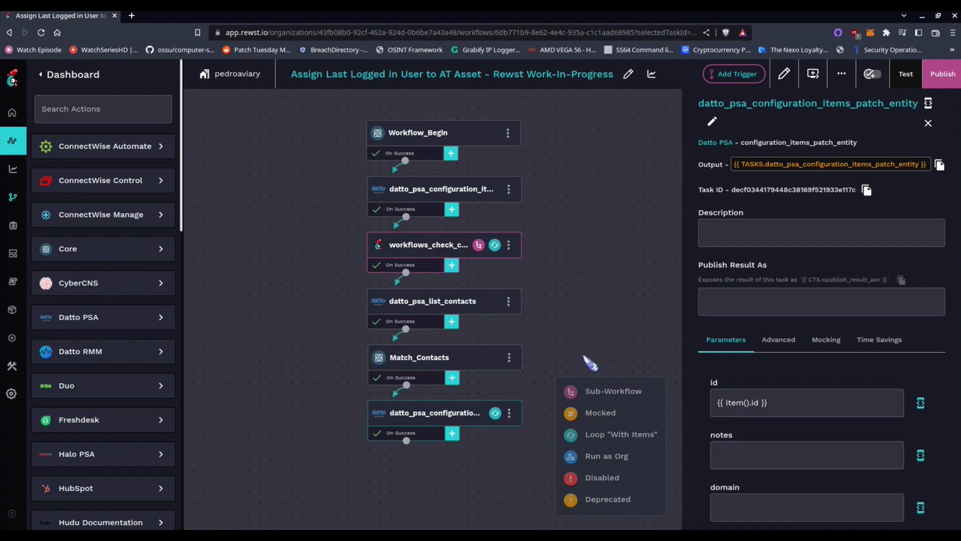
mouse_move(589, 363)
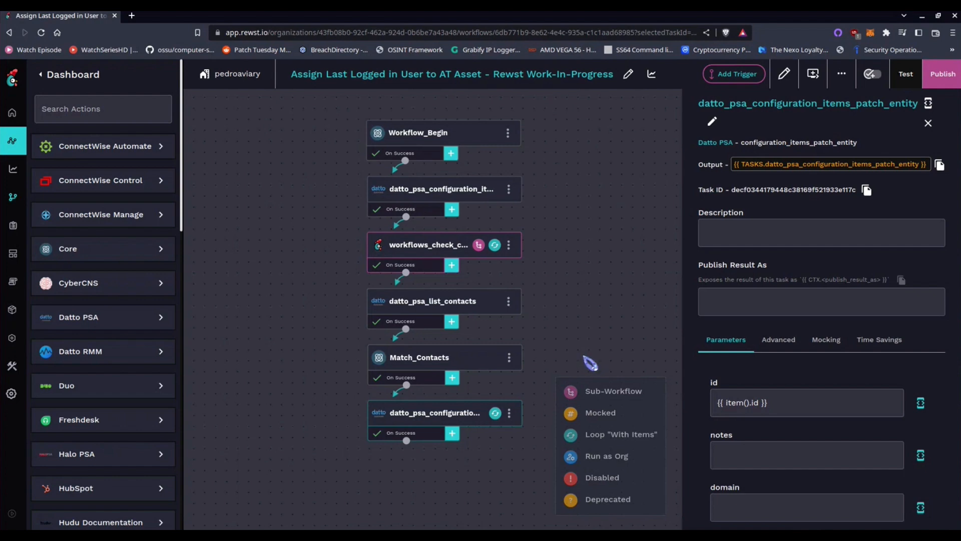
mouse_move(591, 362)
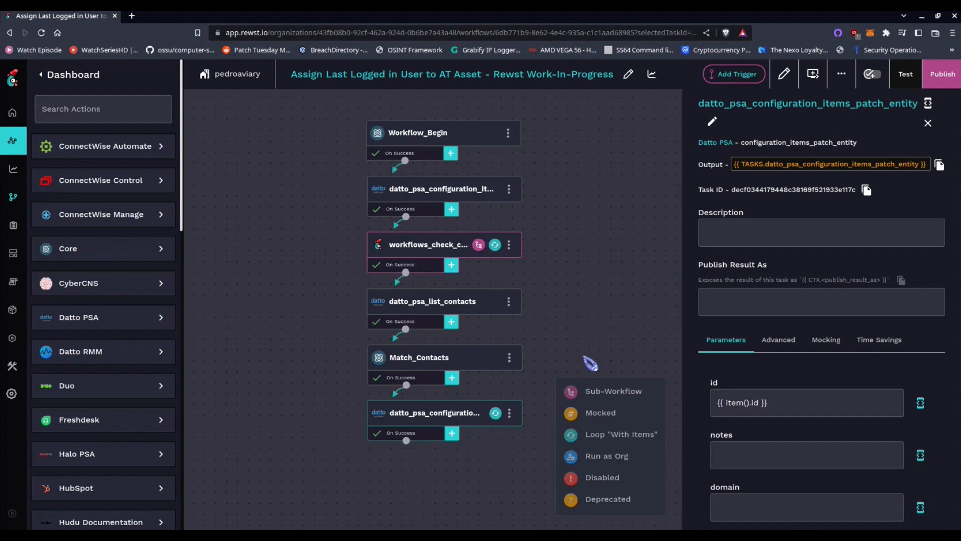
mouse_move(589, 366)
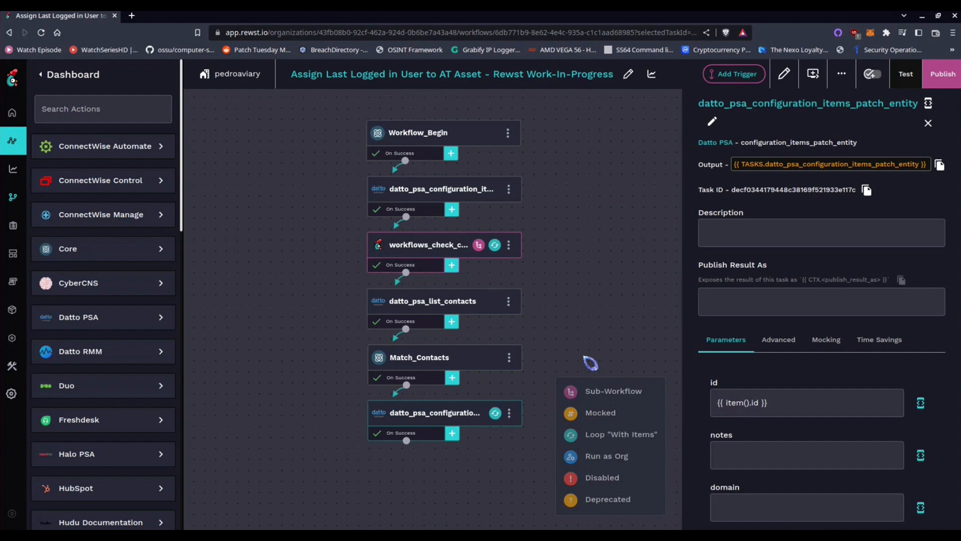
mouse_move(589, 364)
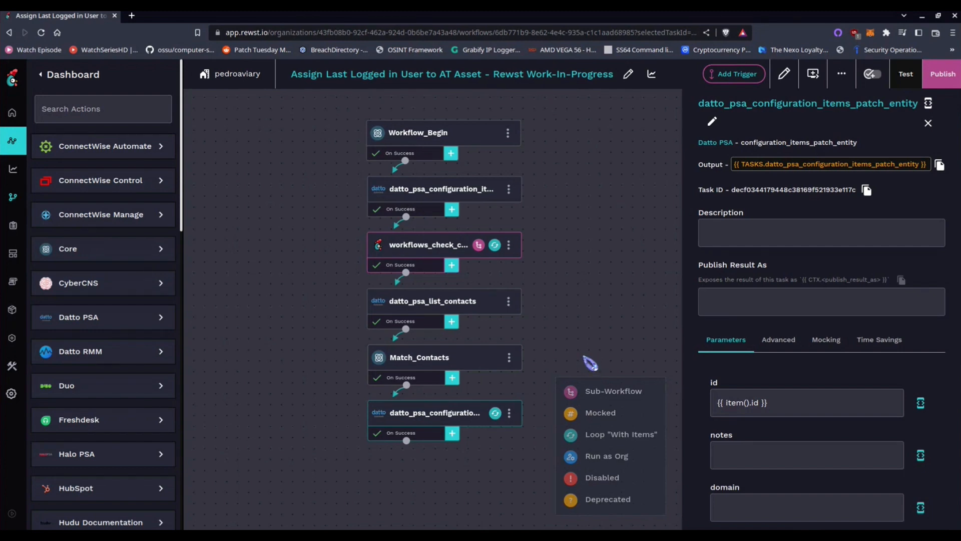
mouse_move(590, 357)
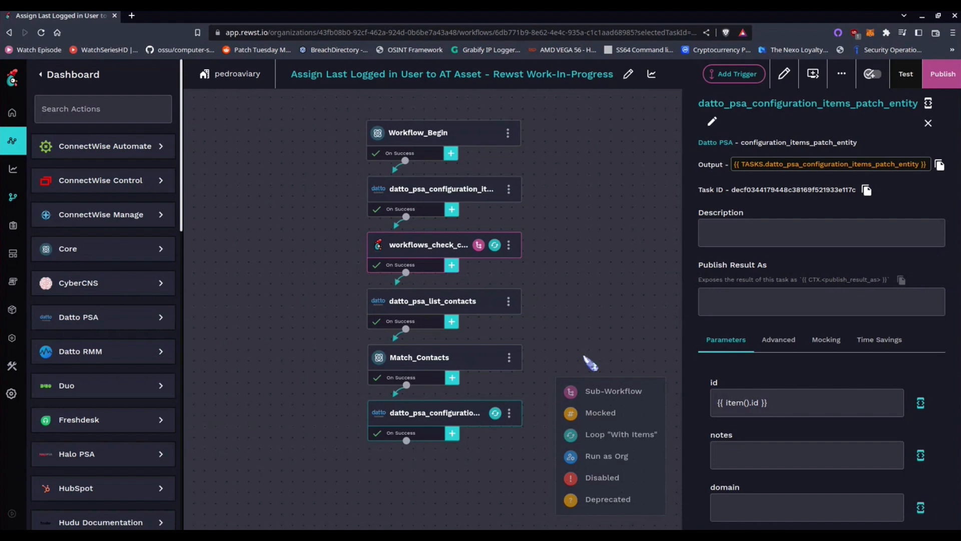
mouse_move(523, 280)
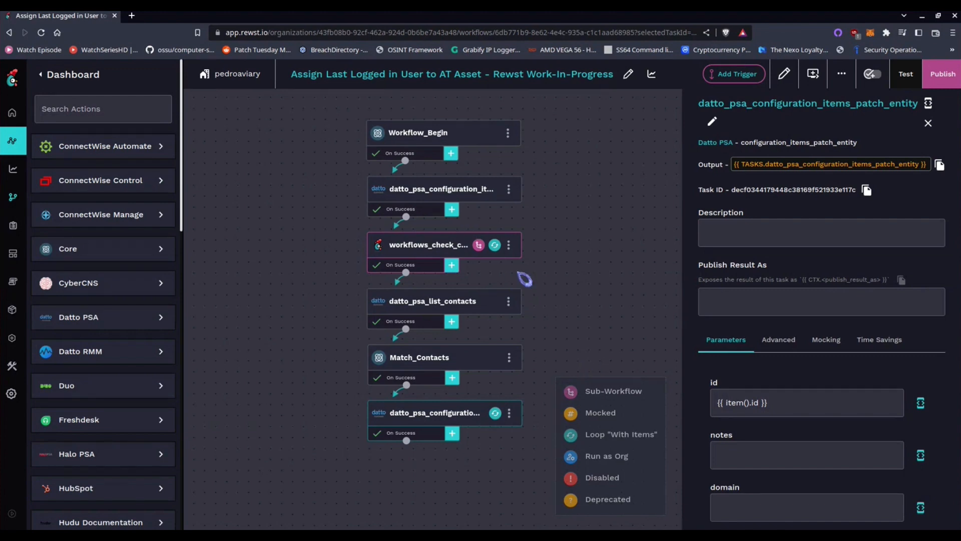
mouse_move(525, 281)
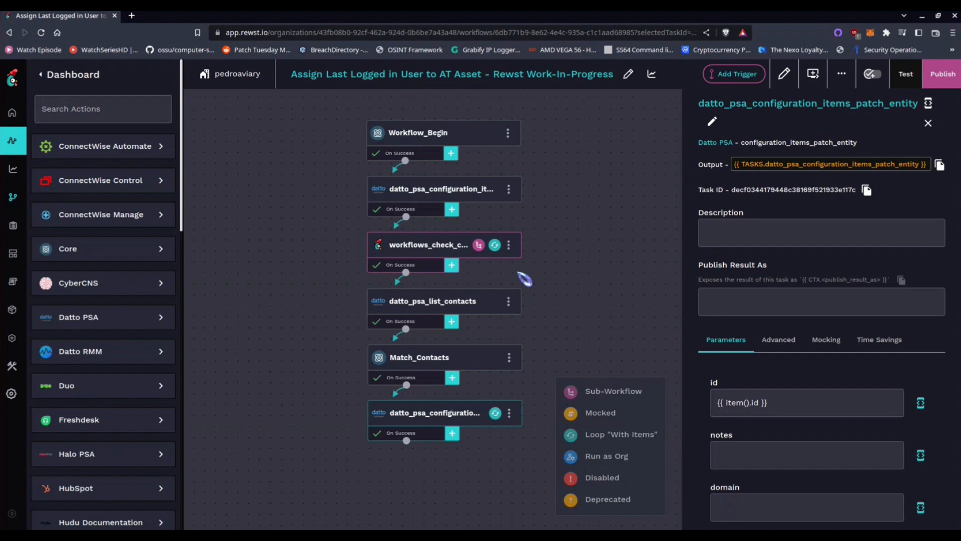
mouse_move(524, 278)
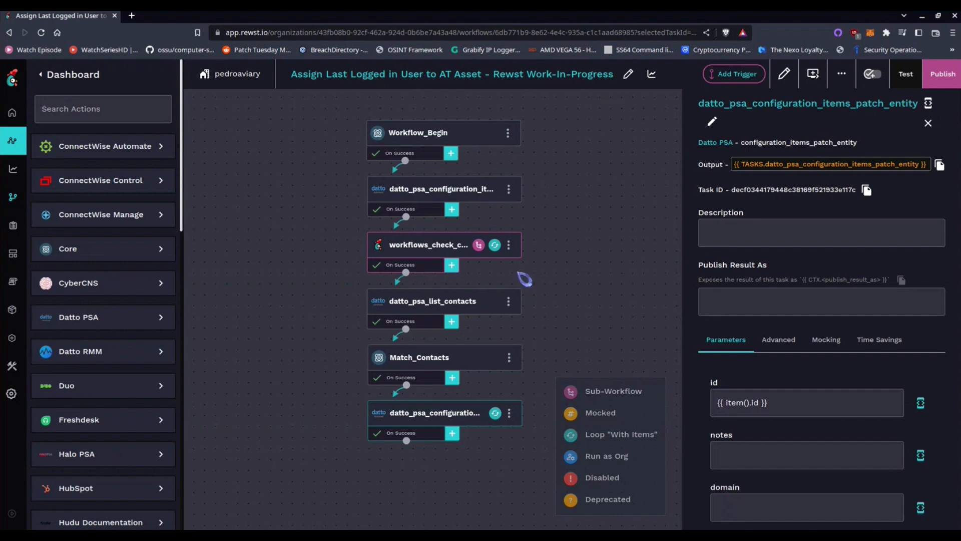
mouse_move(523, 279)
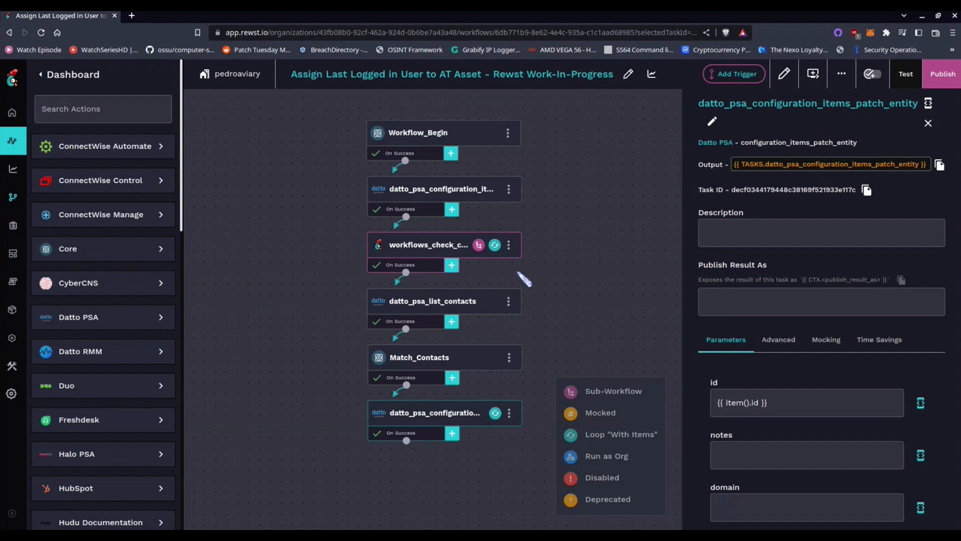
mouse_move(524, 280)
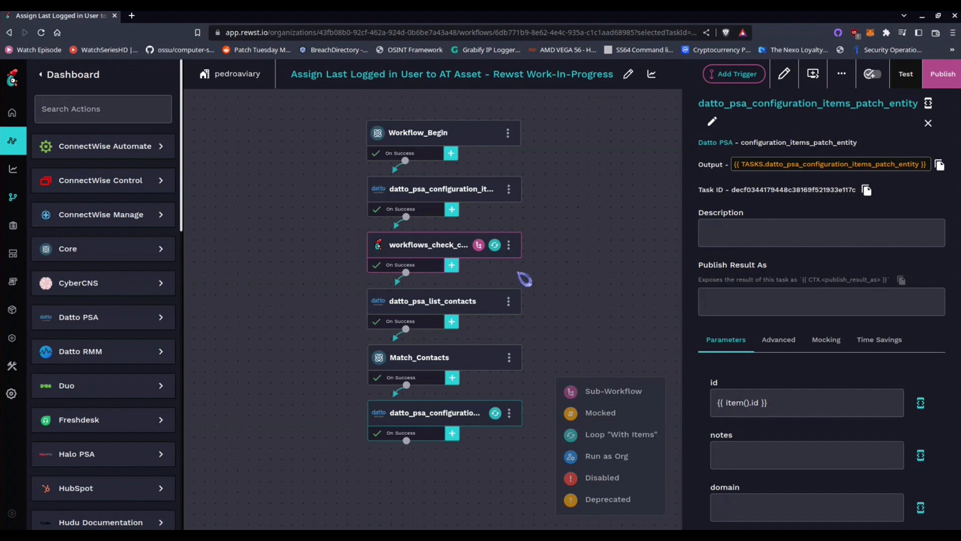
mouse_move(524, 279)
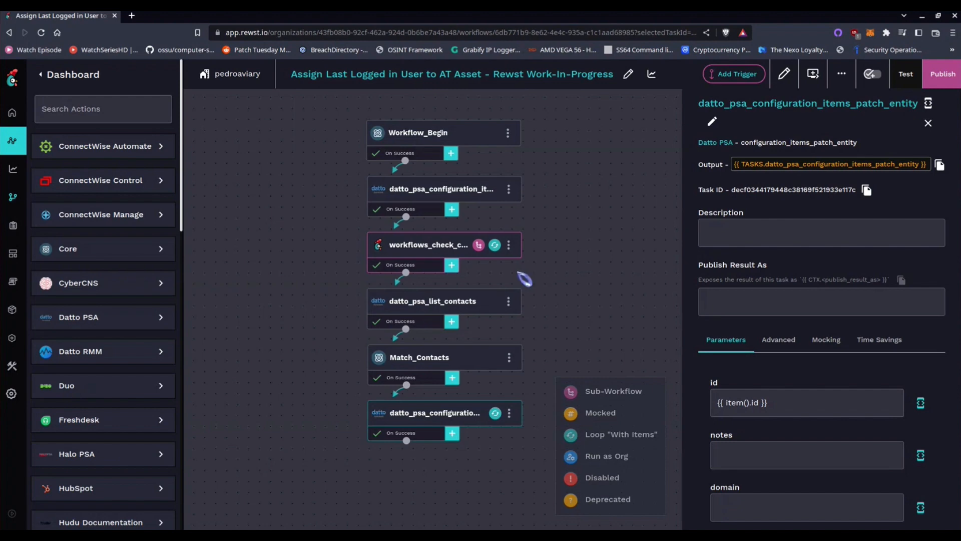
mouse_move(524, 280)
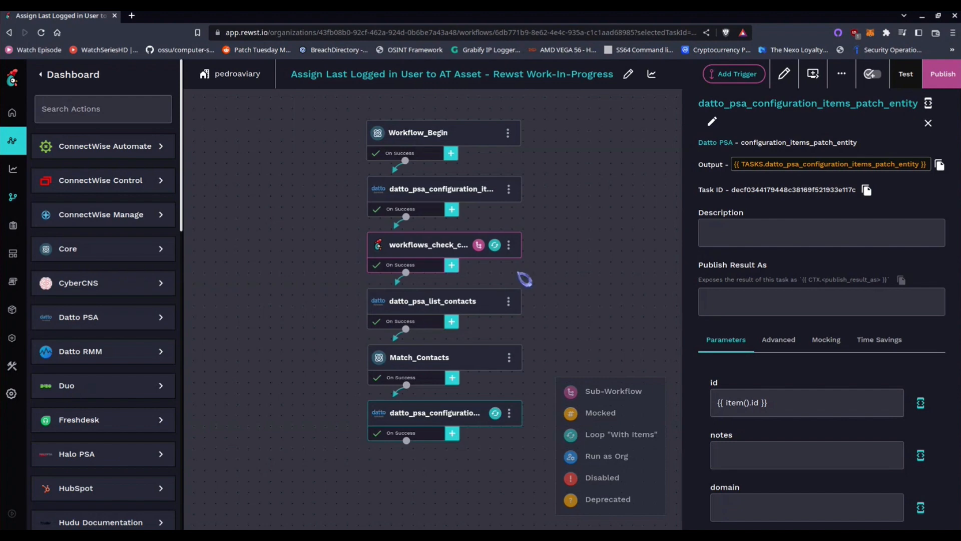
mouse_move(579, 289)
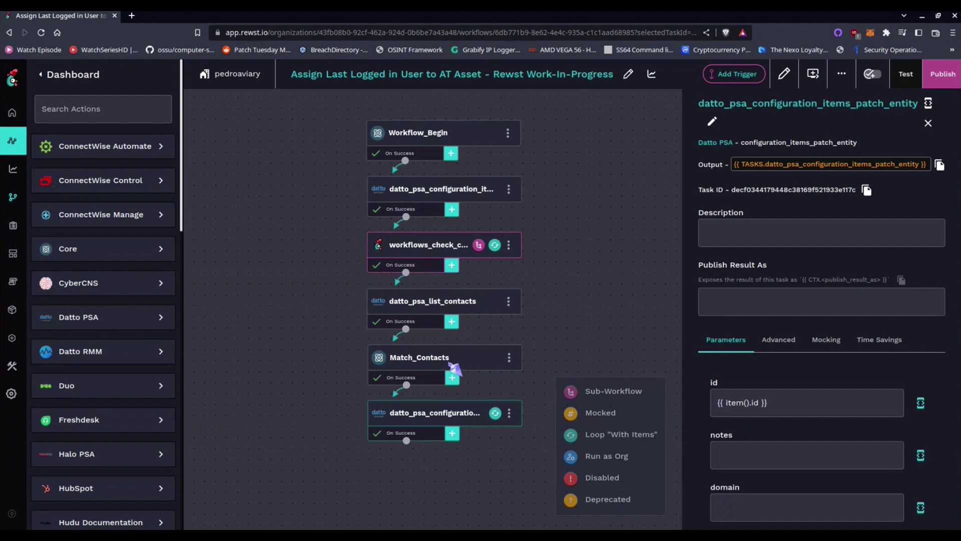
- Read the expanded contact_match expression matching old contacts to active new contacts by email, then return to the canvas
left_click(400, 378)
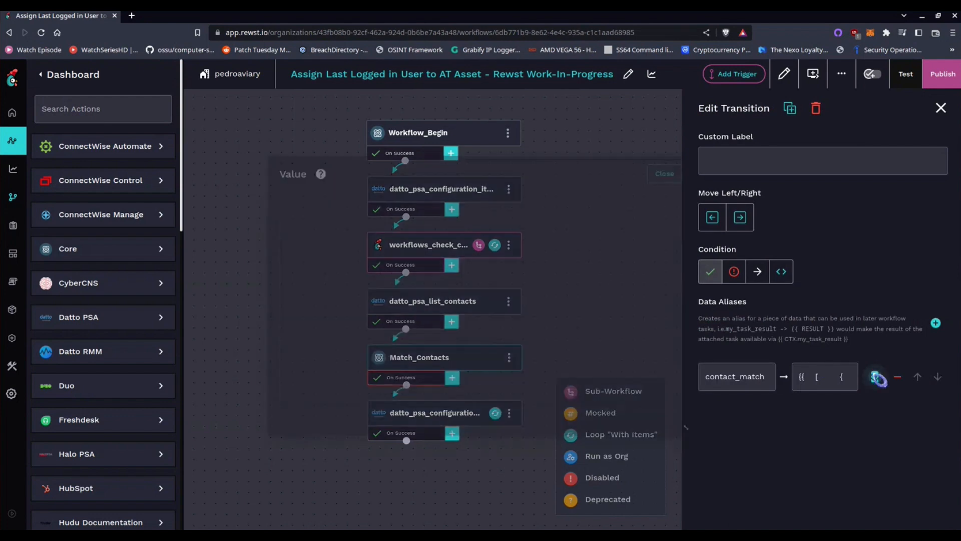
left_click(876, 376)
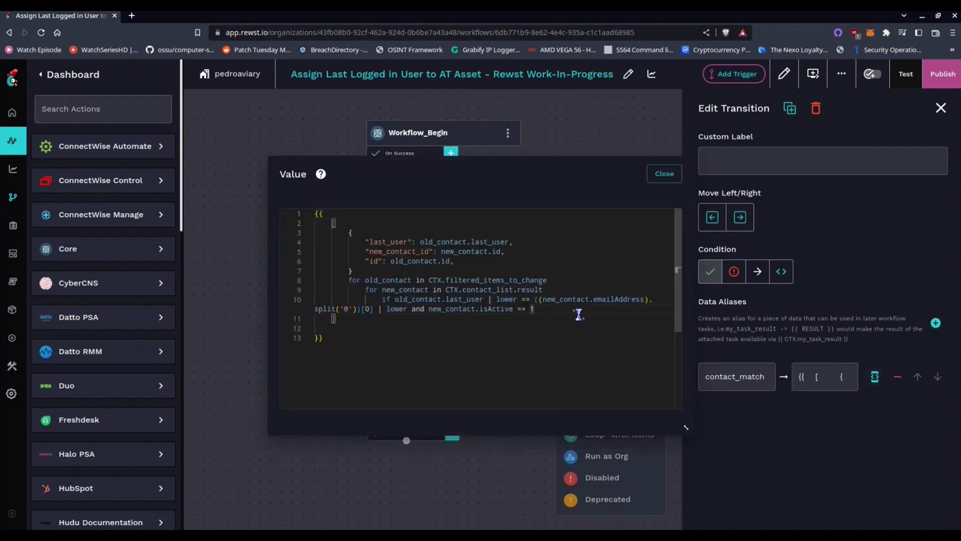
mouse_move(560, 319)
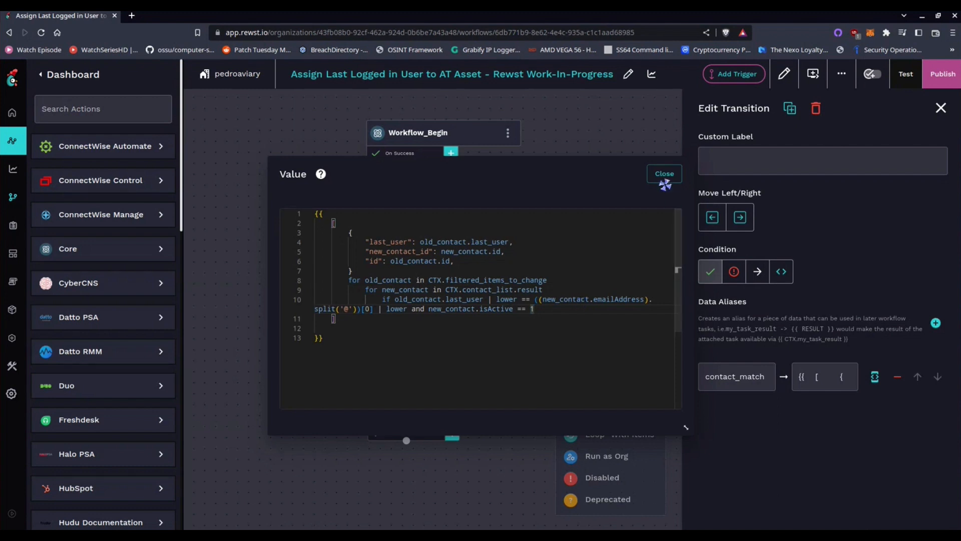
left_click(665, 173)
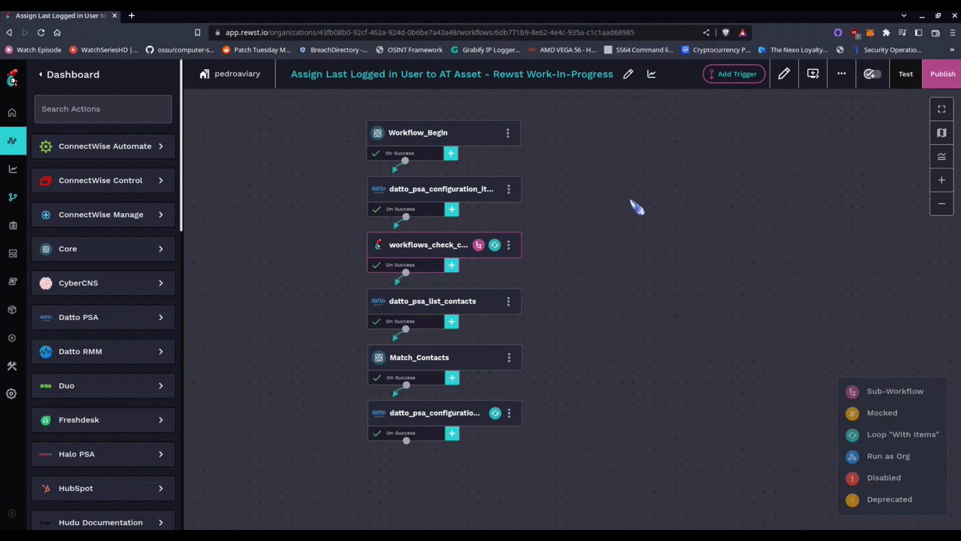
mouse_move(637, 207)
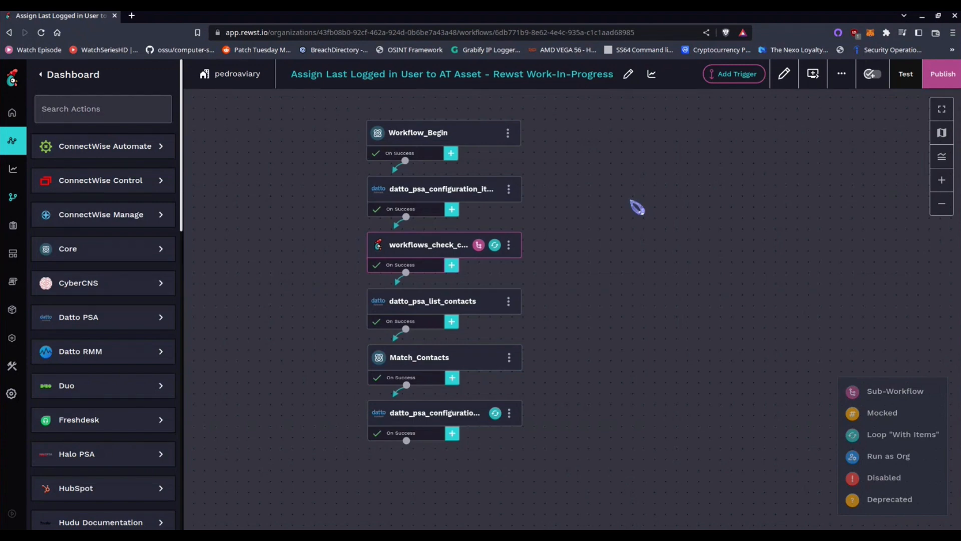
mouse_move(637, 208)
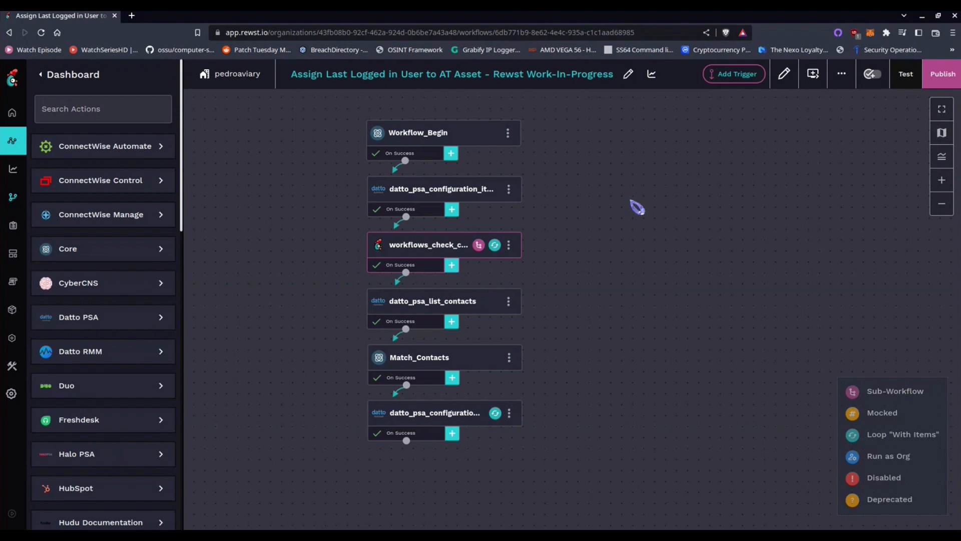
mouse_move(637, 206)
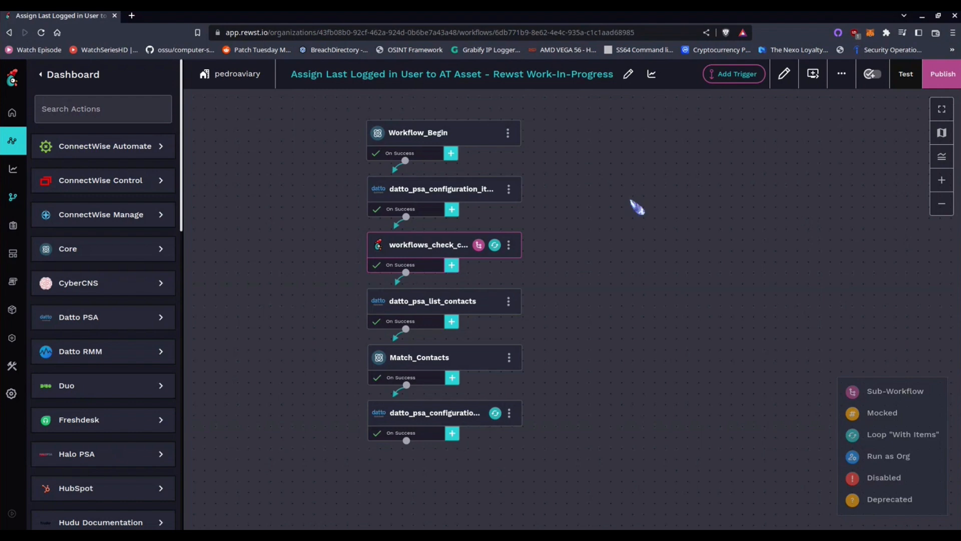
mouse_move(637, 209)
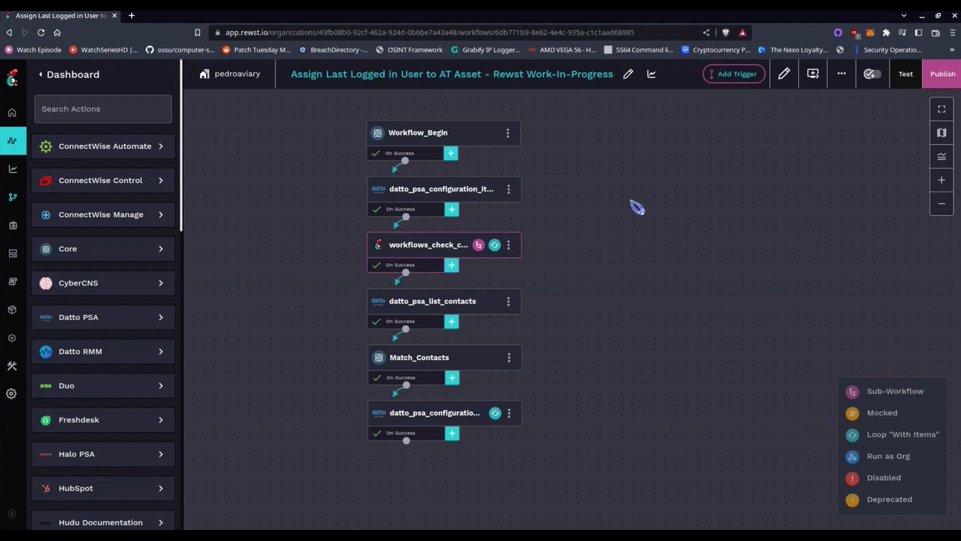
mouse_move(635, 206)
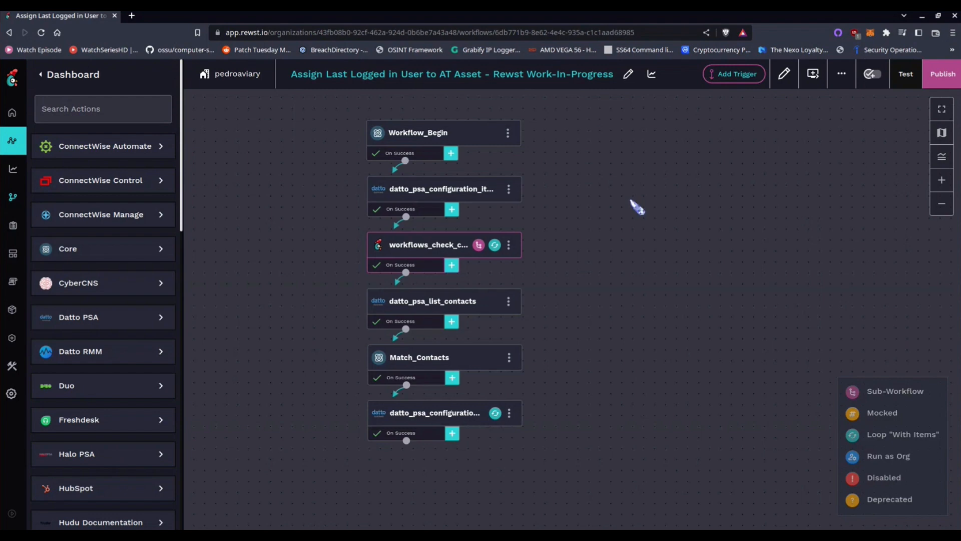